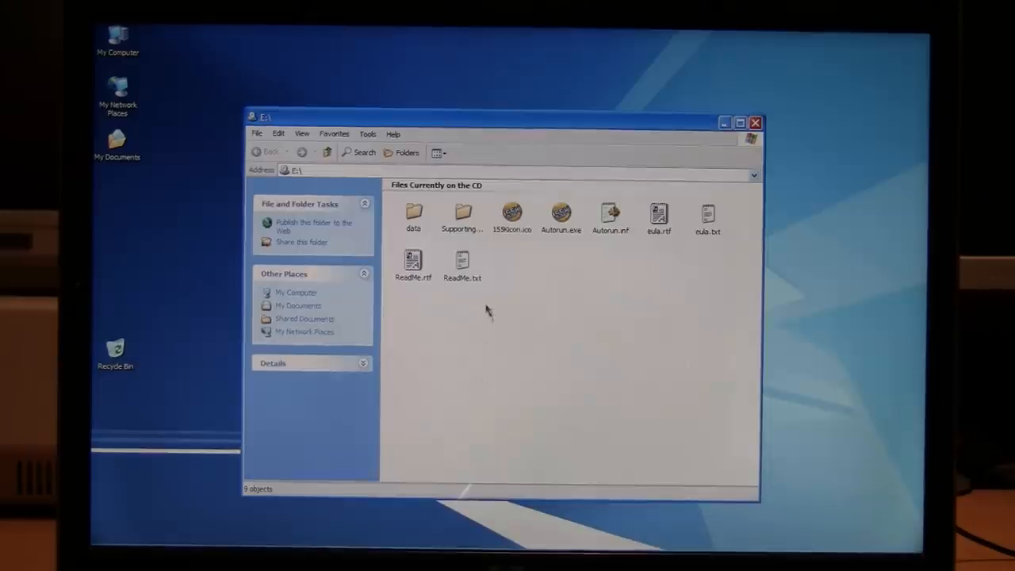
View the CD's plain-text readme, then launch Autorun.exe to show the 155,000 Games menu.
left_click(461, 261)
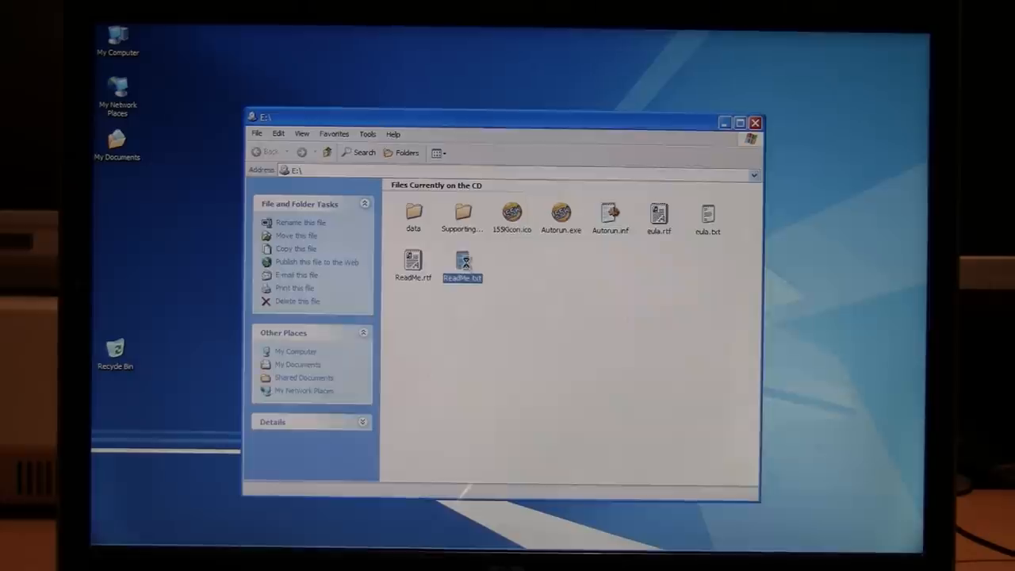
double_click(463, 262)
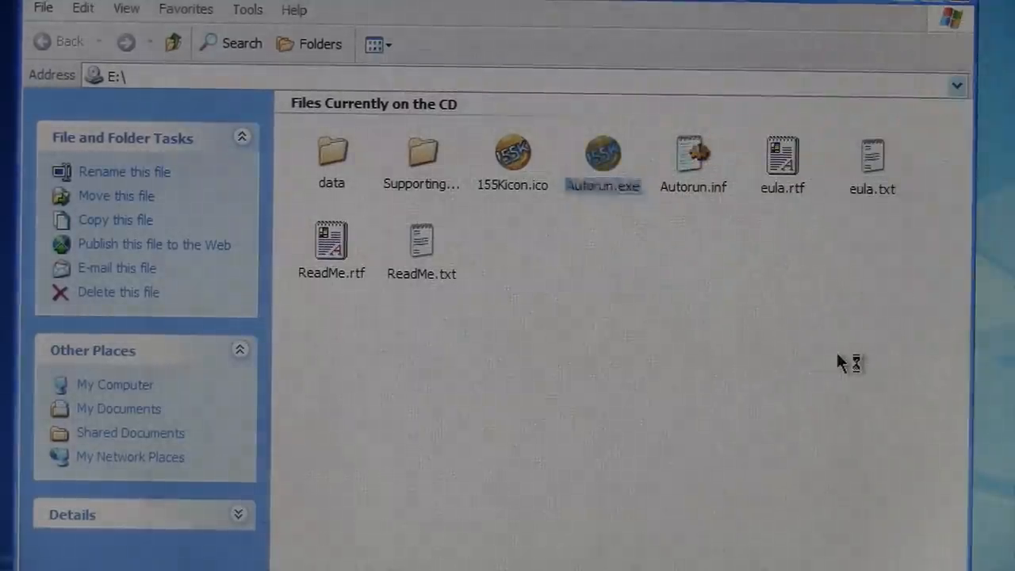
double_click(603, 151)
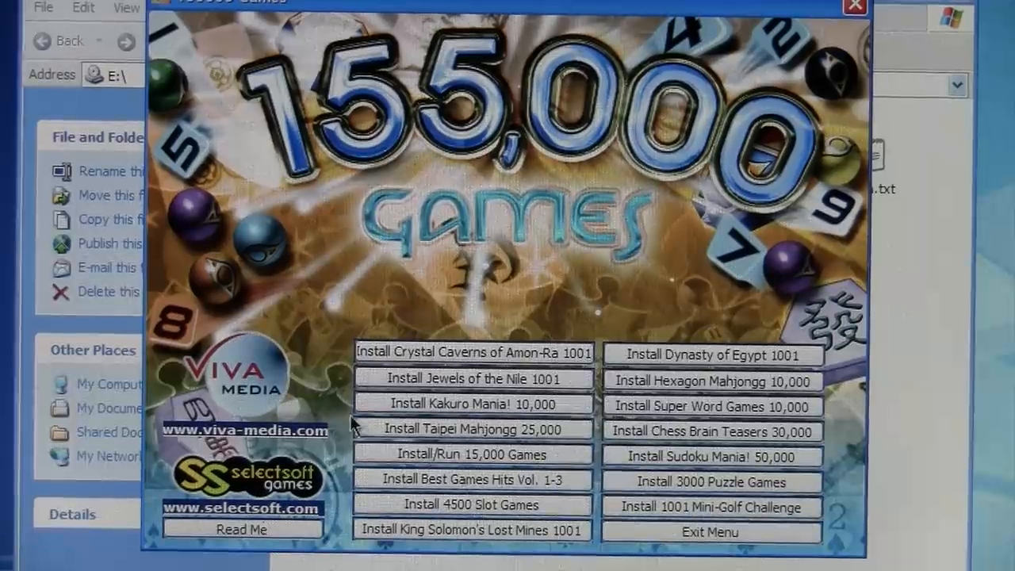
mouse_move(473, 453)
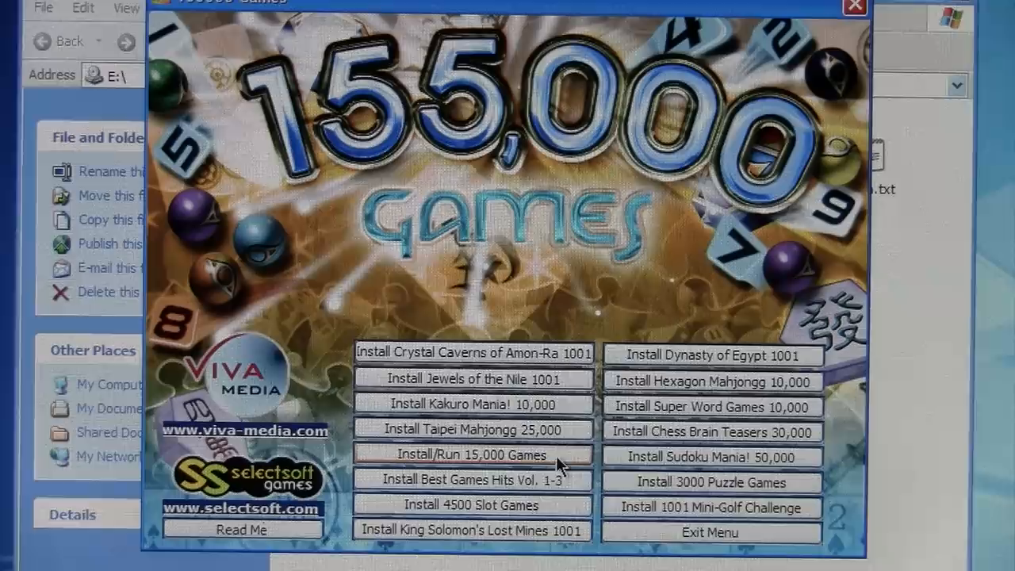
Run the 15,000 Games collection so the 2002 Games Championship launcher starts.
left_click(470, 454)
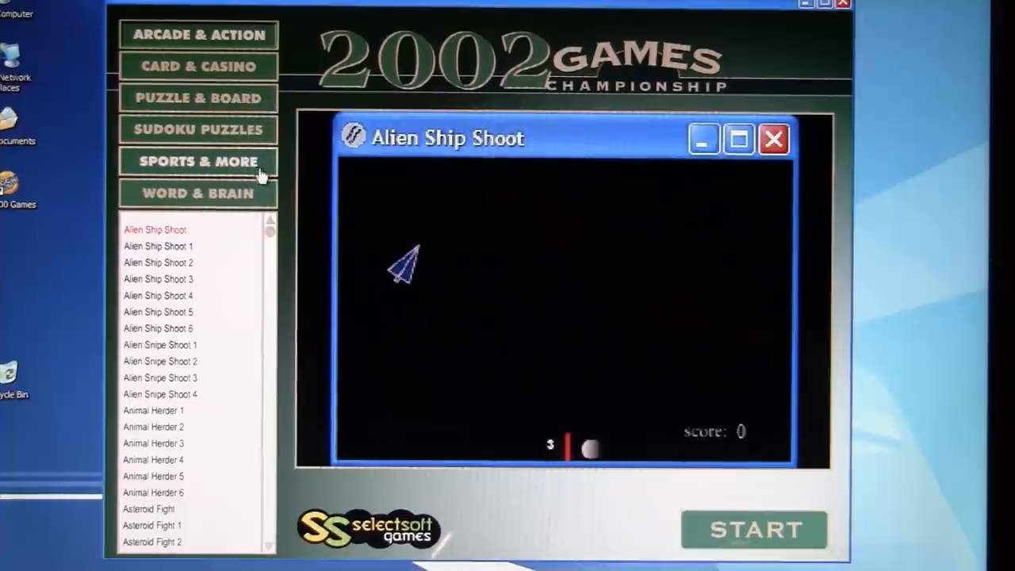
mouse_move(273, 238)
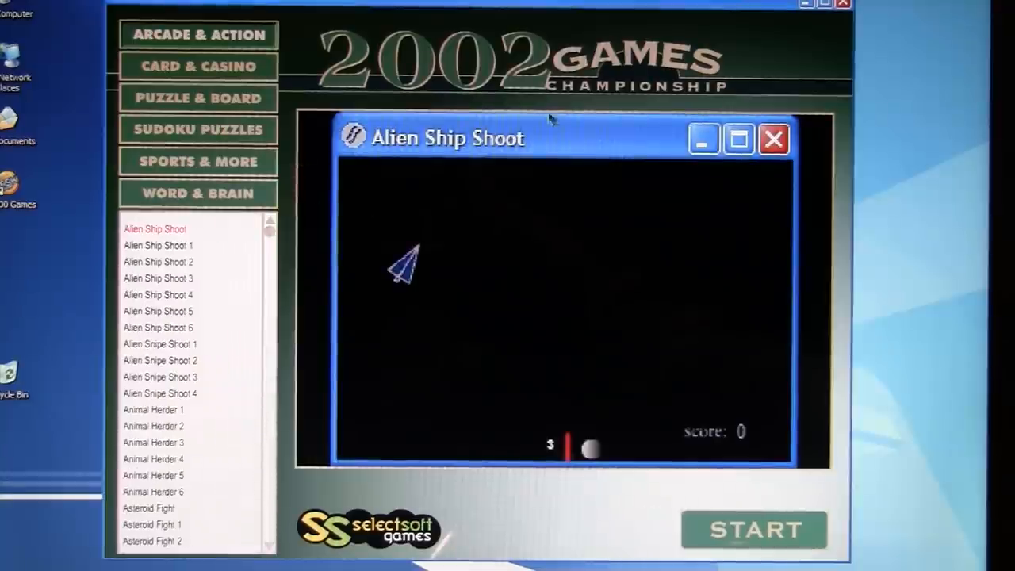
mouse_move(697, 475)
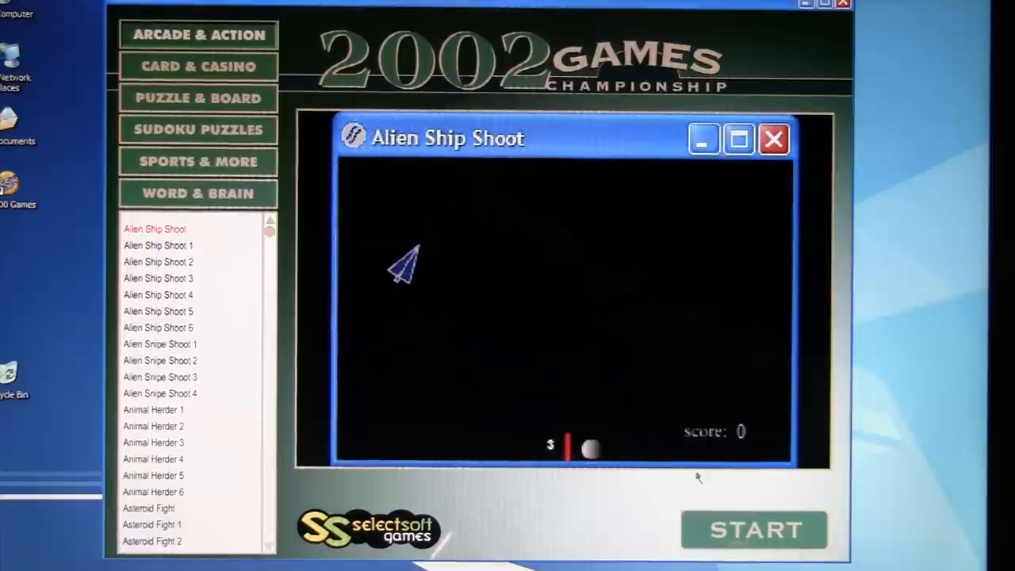
Start Alien Ship Shoot and dismiss its run-time error 339 for the missing Flash component.
left_click(753, 530)
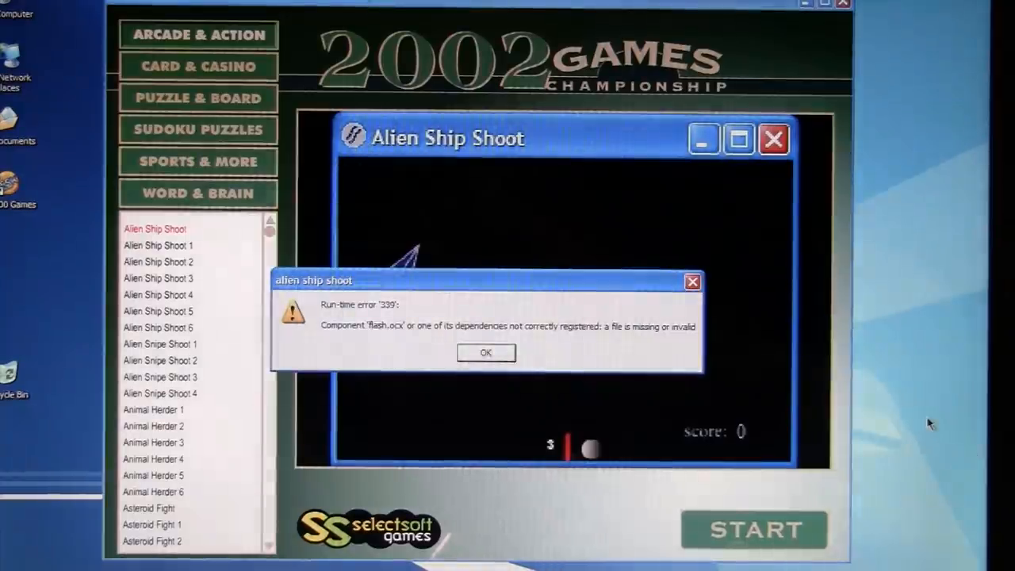
mouse_move(688, 403)
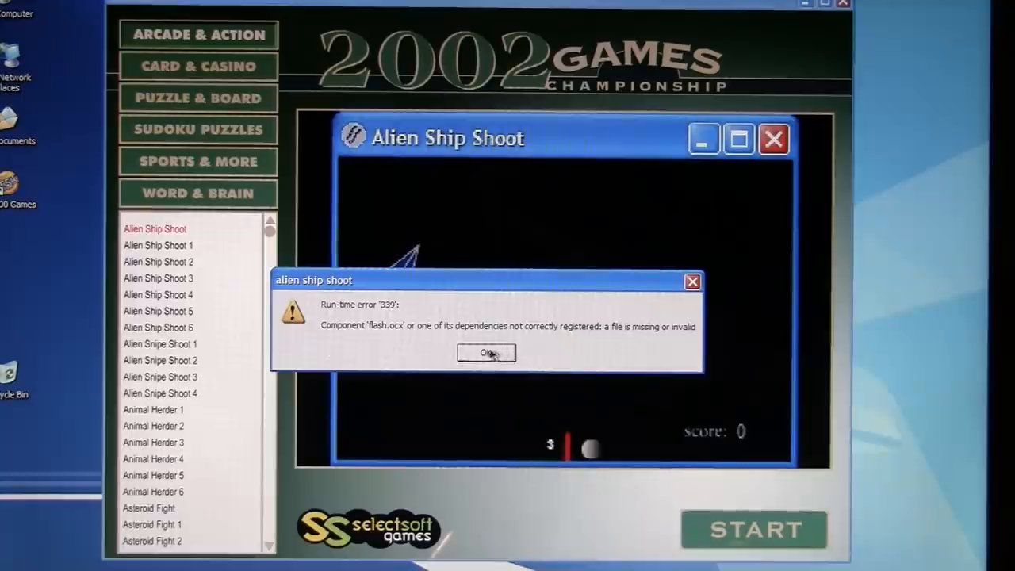
left_click(486, 352)
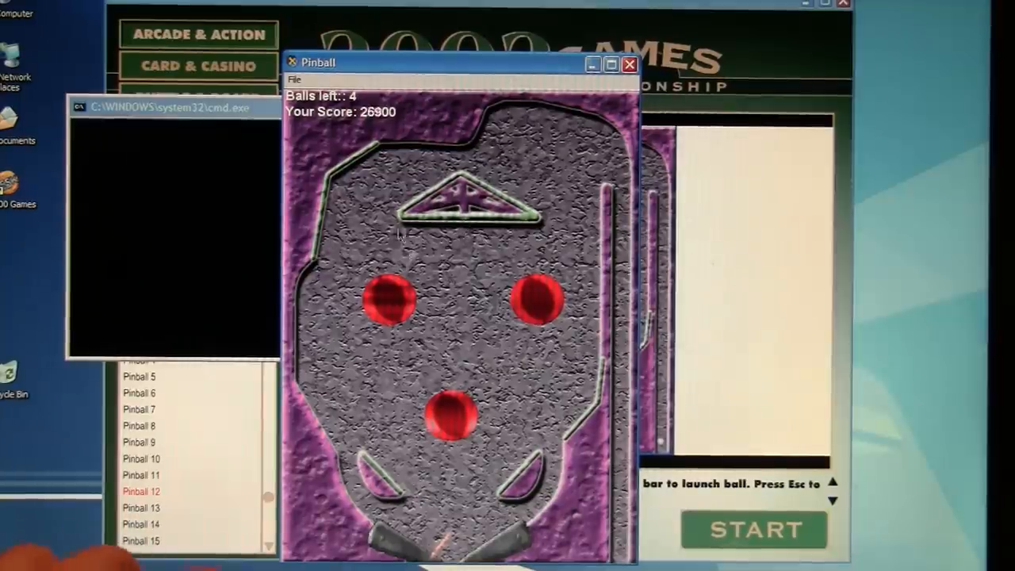
Close Pinball, try Why Did the Chicken Cross the Road, and dismiss its error 339.
left_click(628, 64)
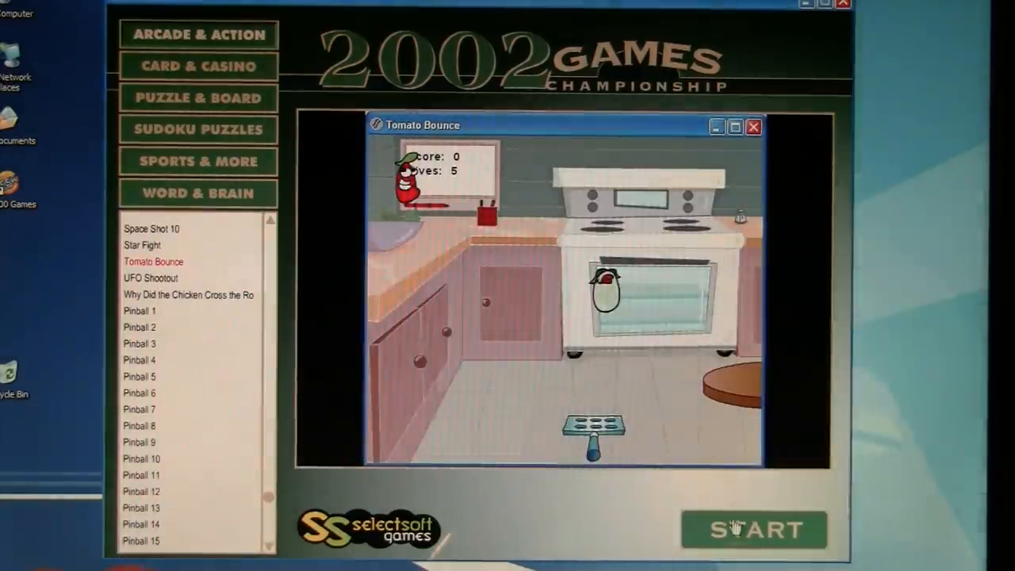
mouse_move(225, 310)
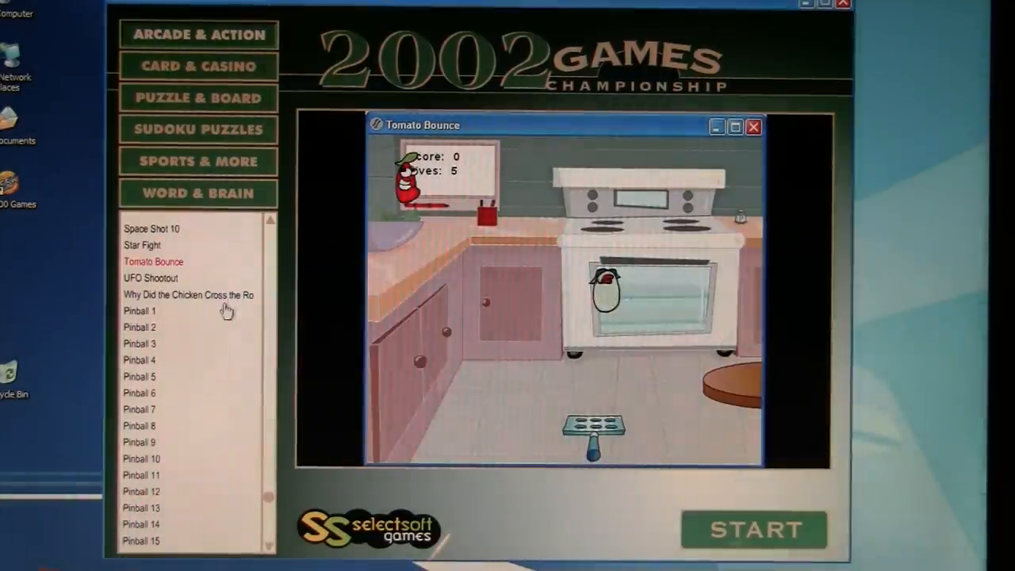
left_click(187, 295)
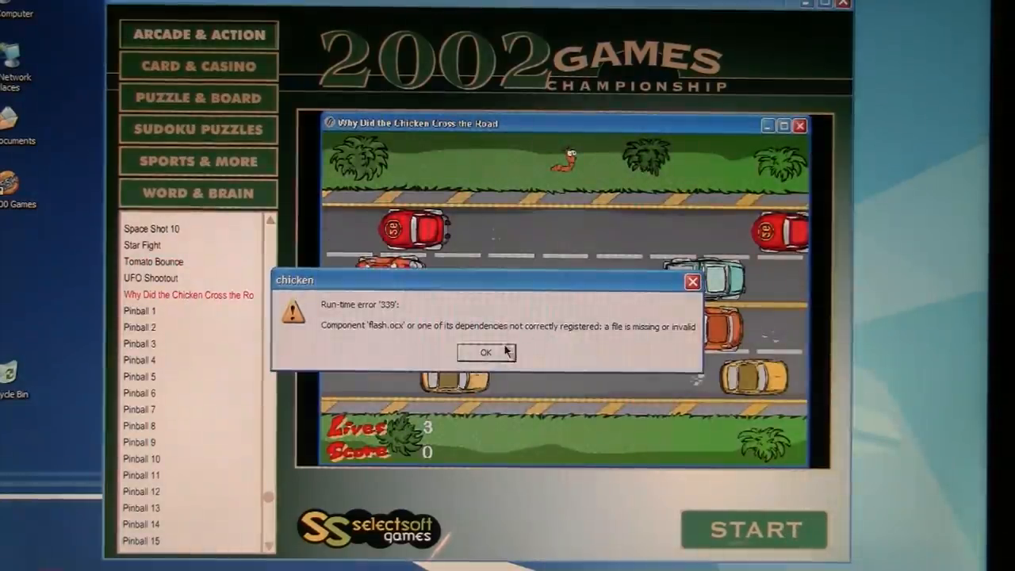
left_click(485, 352)
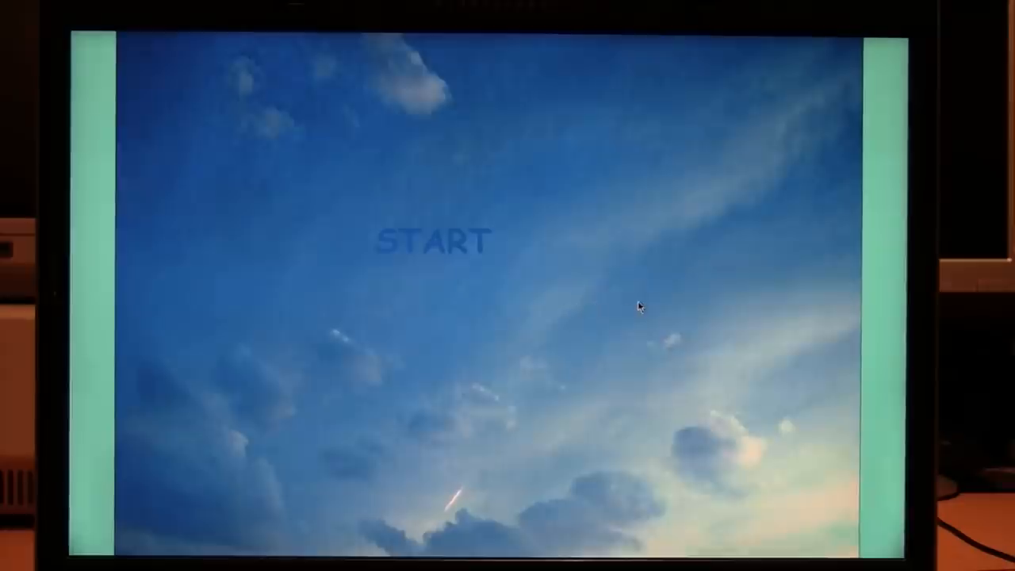
Start the full-screen sky game, then start the Helicopter game from the list.
left_click(433, 241)
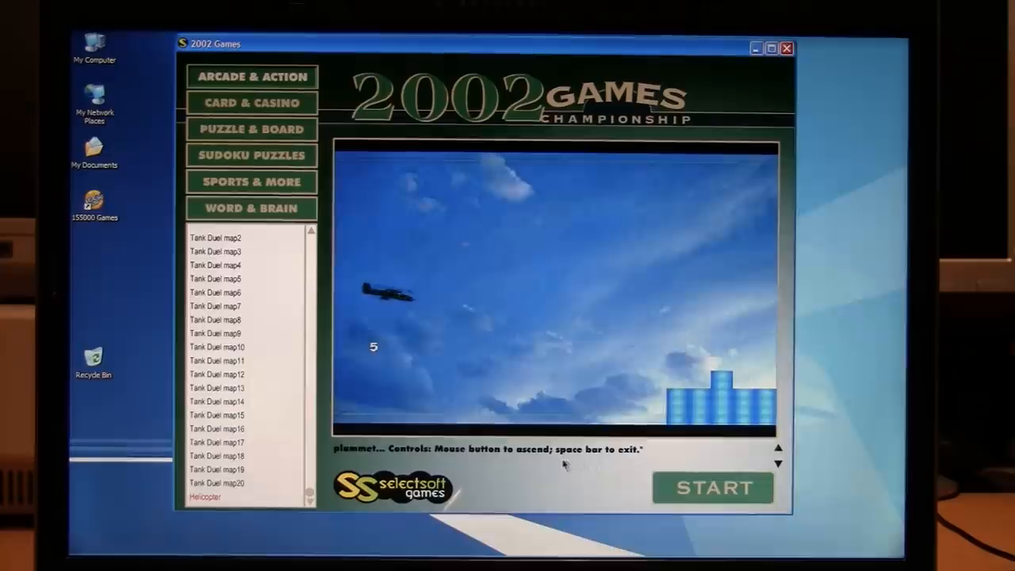
left_click(712, 486)
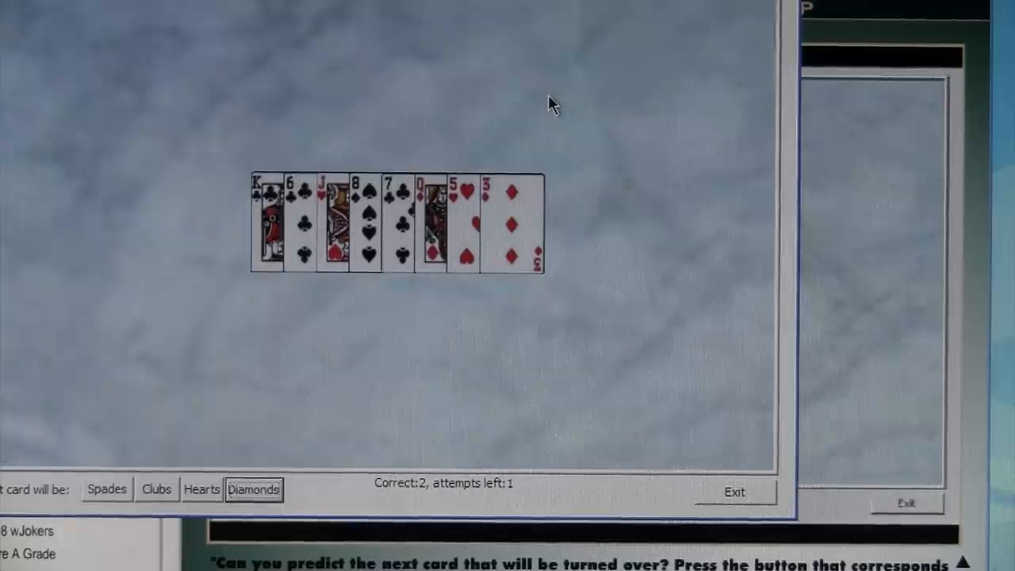
Guess Diamonds for the next card repeatedly until the attempts run out.
left_click(254, 488)
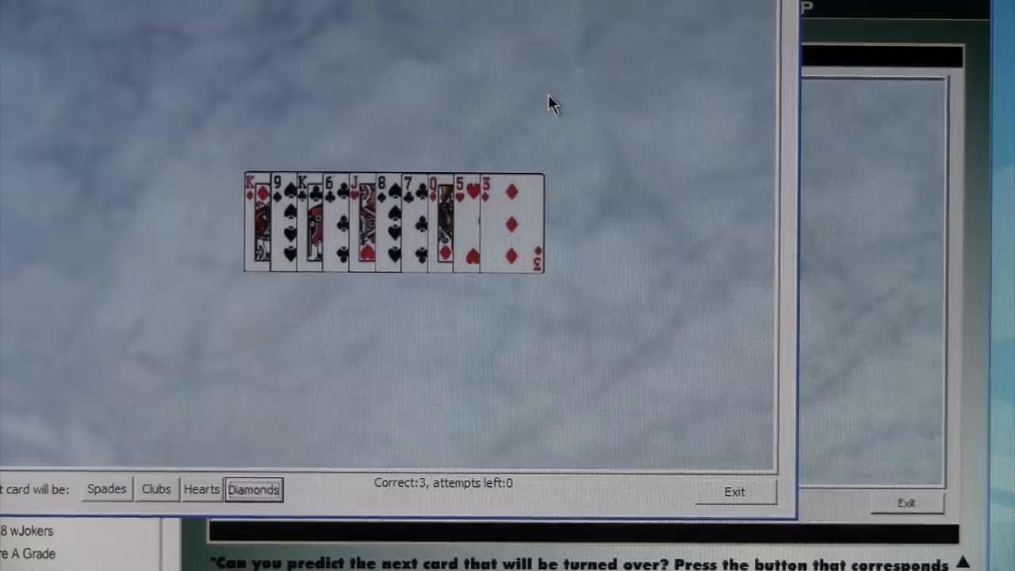
left_click(254, 488)
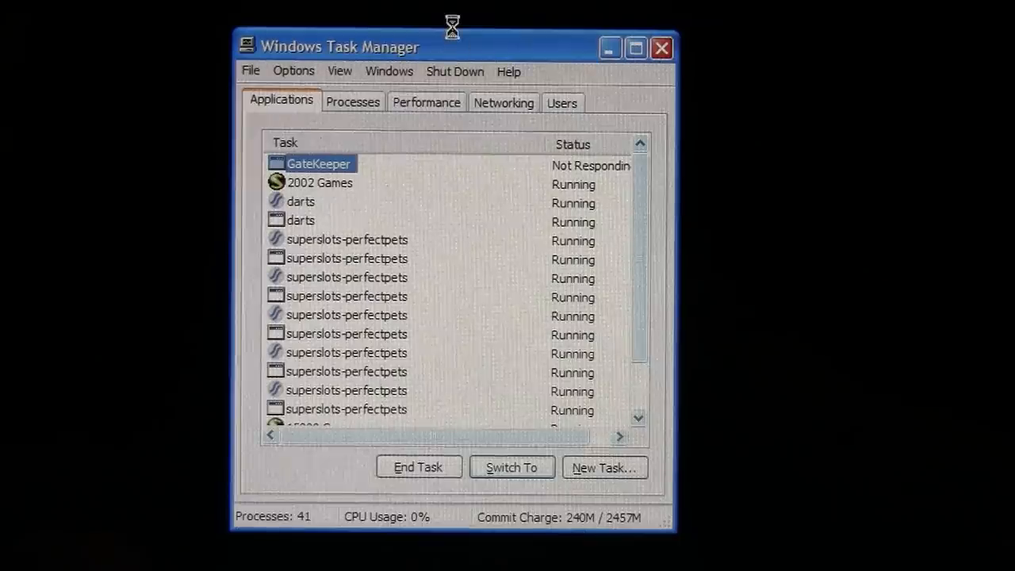
mouse_move(657, 268)
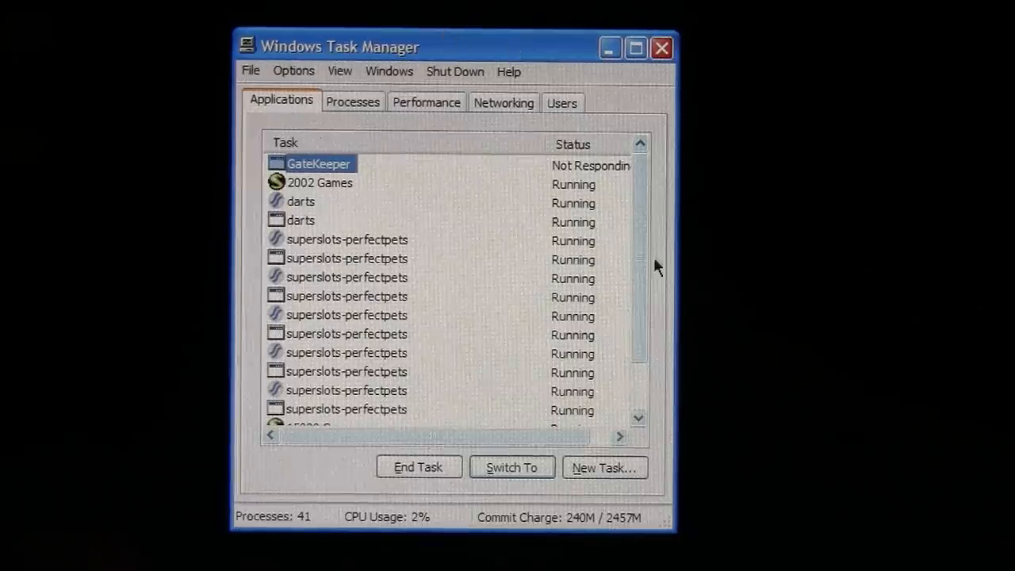
mouse_move(647, 225)
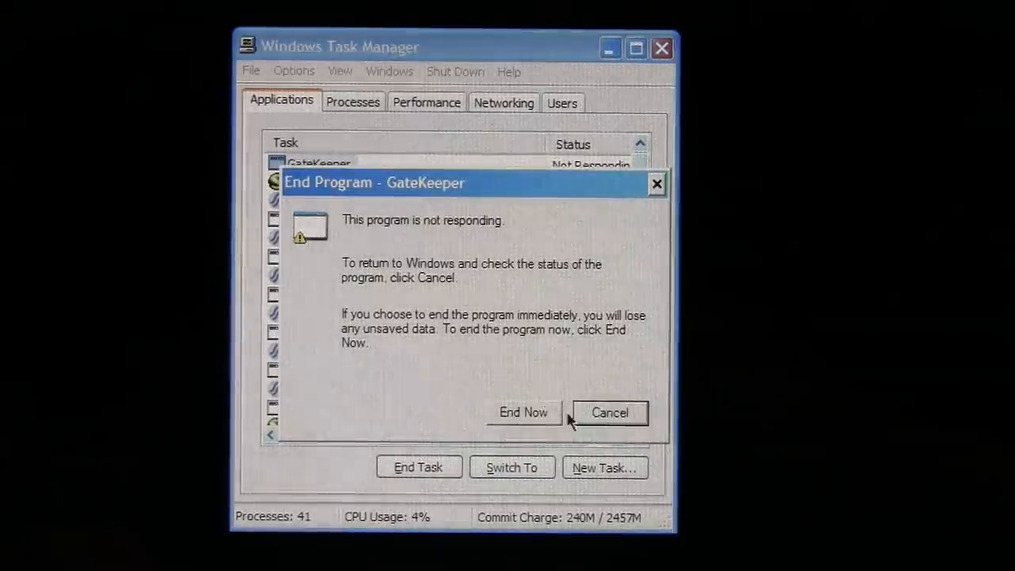
End the GateKeeper (Not Responding) task from the Applications list.
left_click(523, 412)
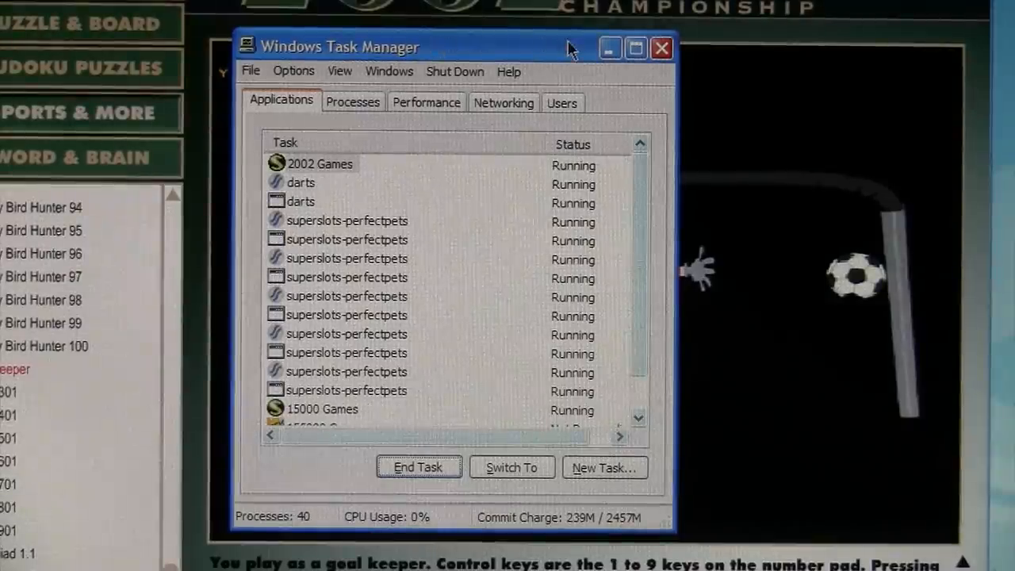
Launch Darts 601 and throw a dart at the board against the computer.
left_click(661, 47)
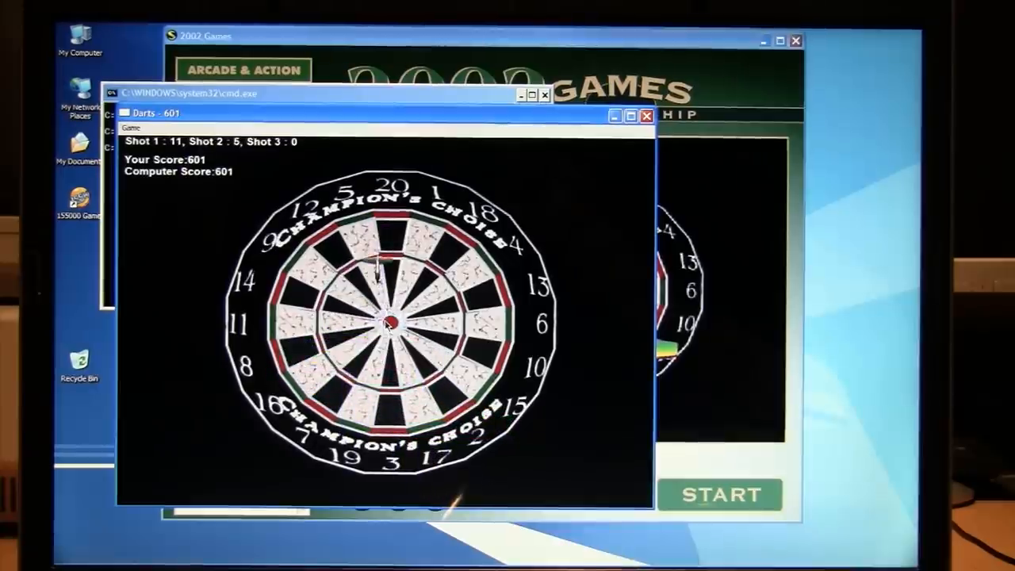
left_click(384, 317)
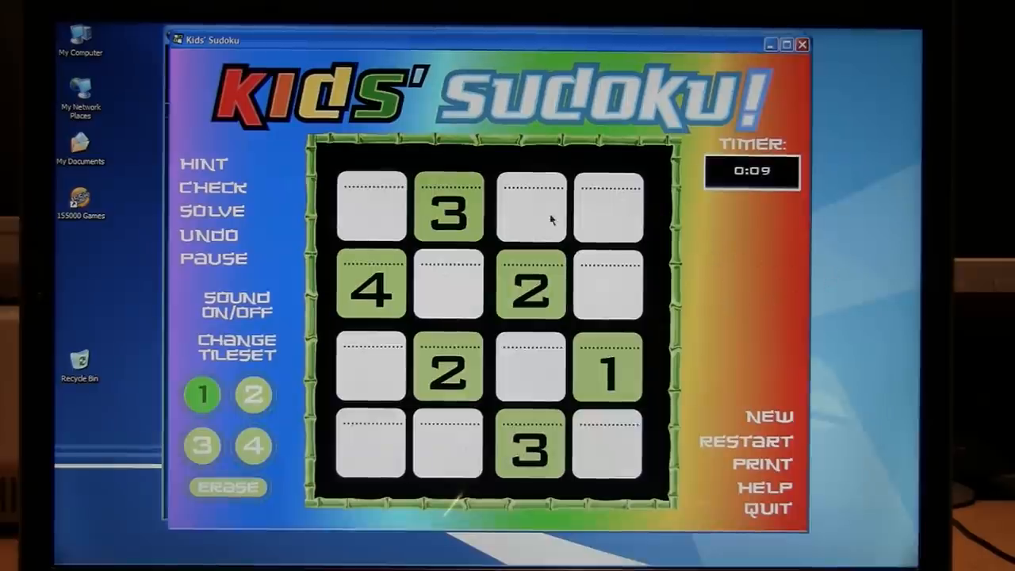
Place numbers in the empty 4×4 Sudoku squares, setting the bottom-left square to 3.
left_click(605, 206)
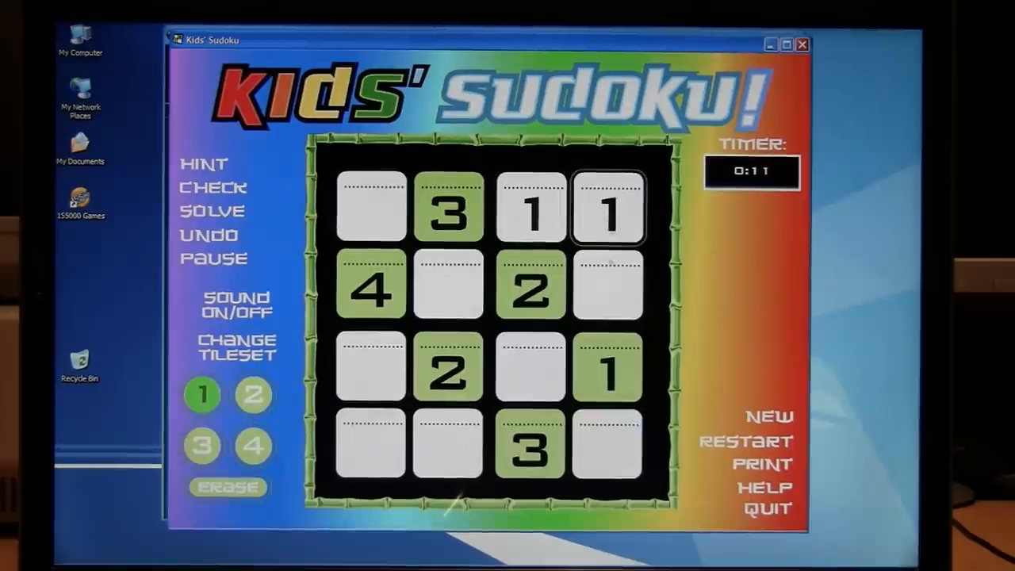
left_click(449, 285)
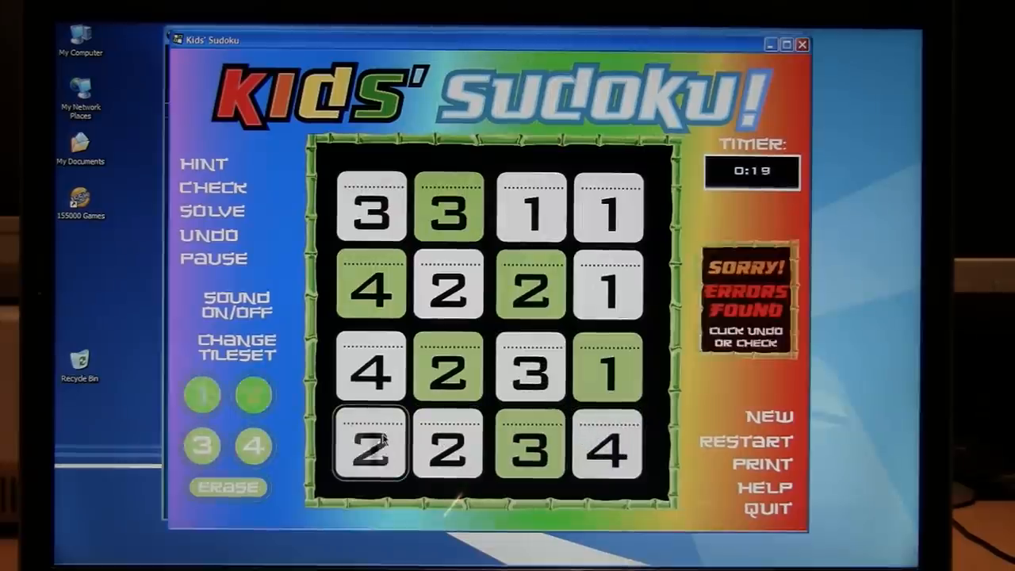
left_click(203, 446)
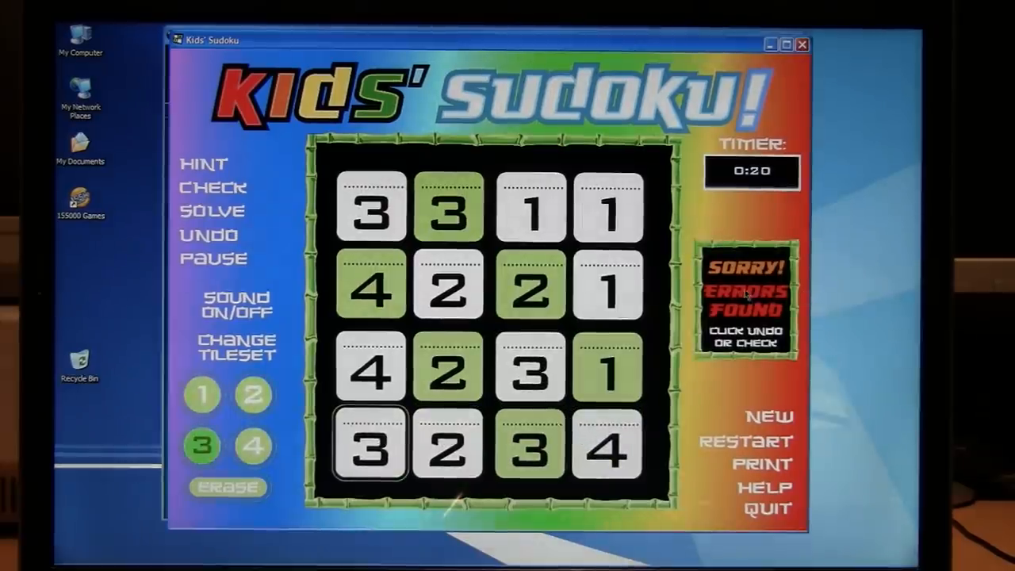
right_click(444, 309)
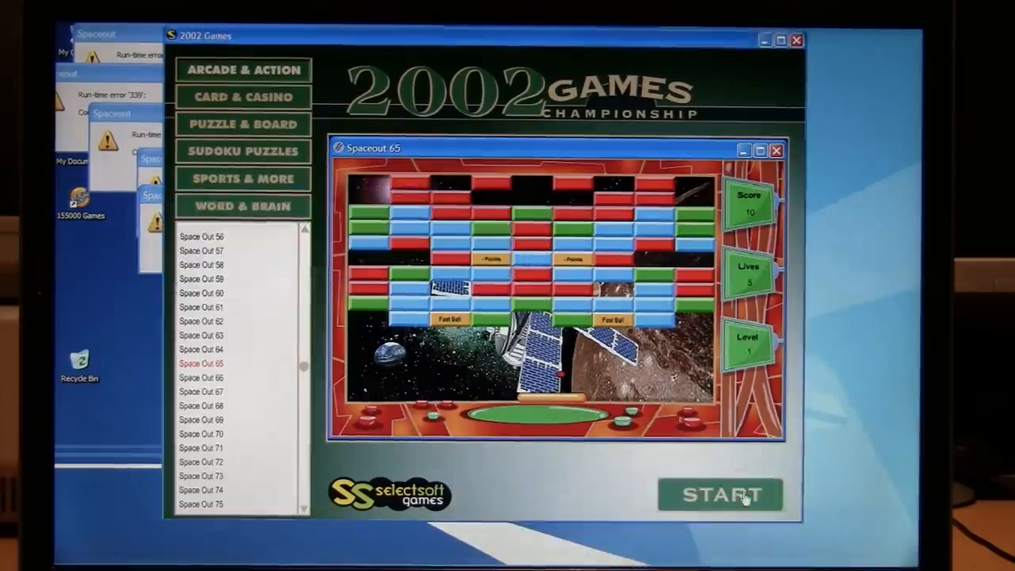
Start Space Out 65 from the launcher's game list.
left_click(719, 495)
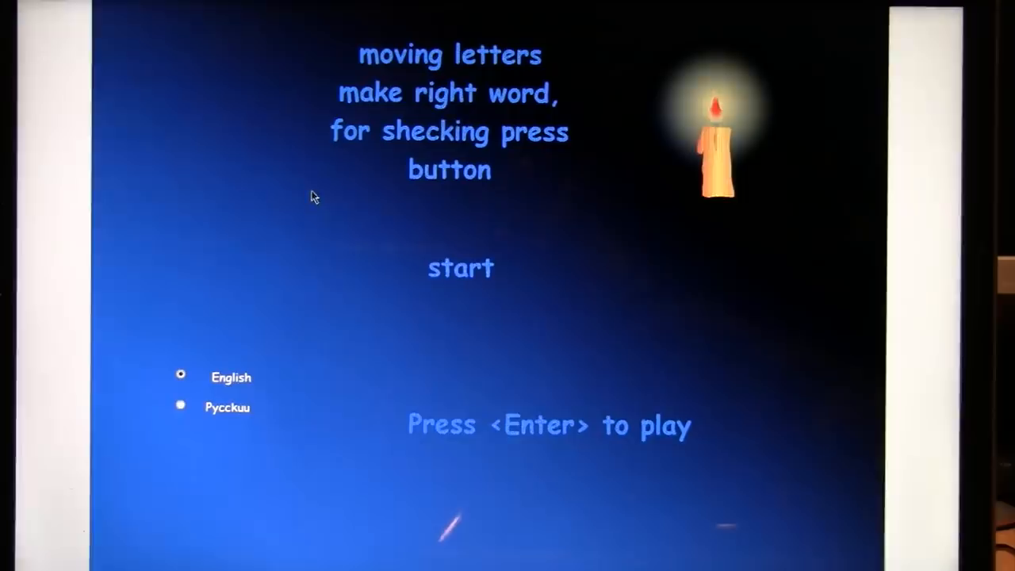
mouse_move(293, 214)
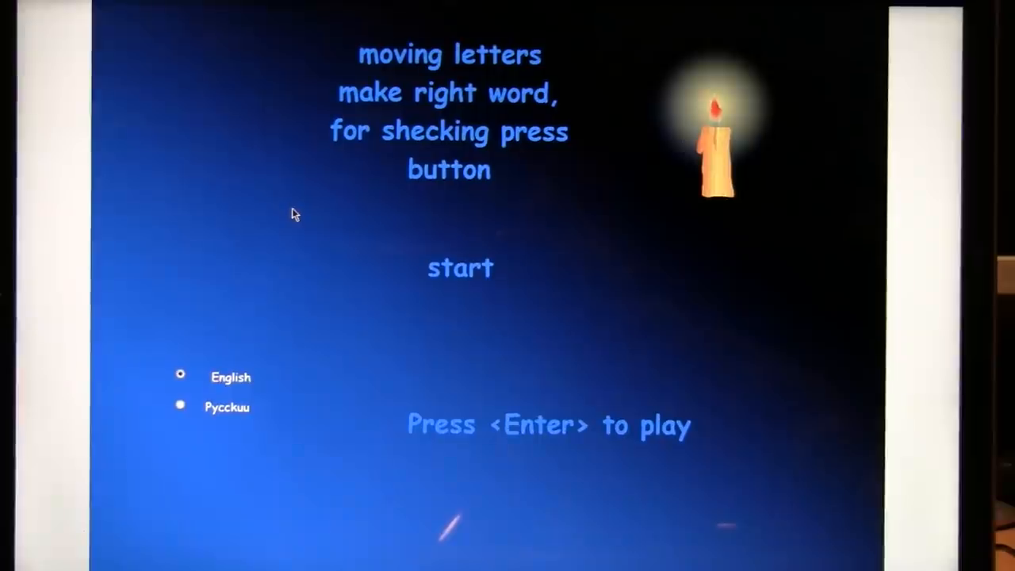
mouse_move(277, 162)
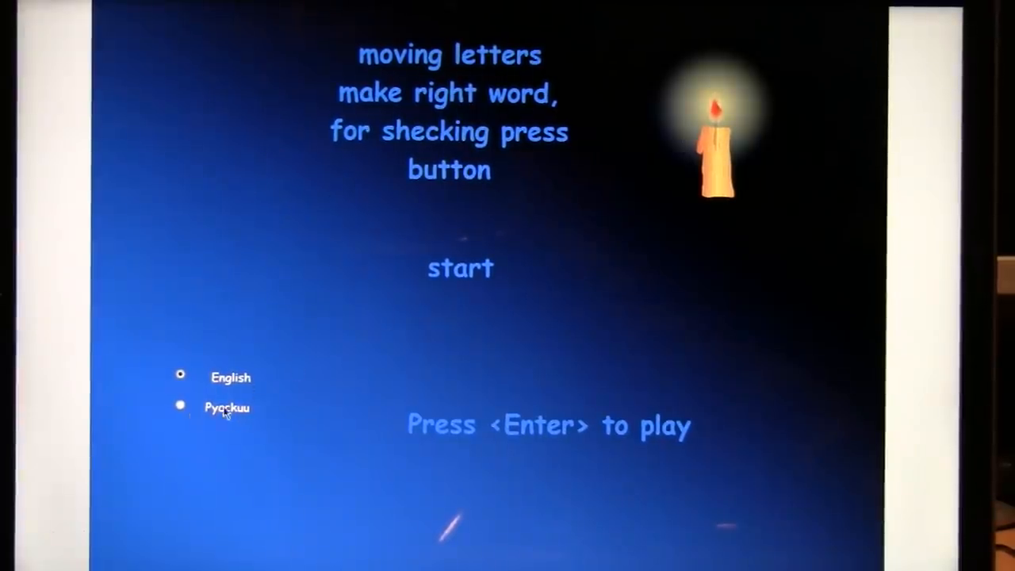
Choose Russian as the language on the Moving letters title screen.
left_click(181, 406)
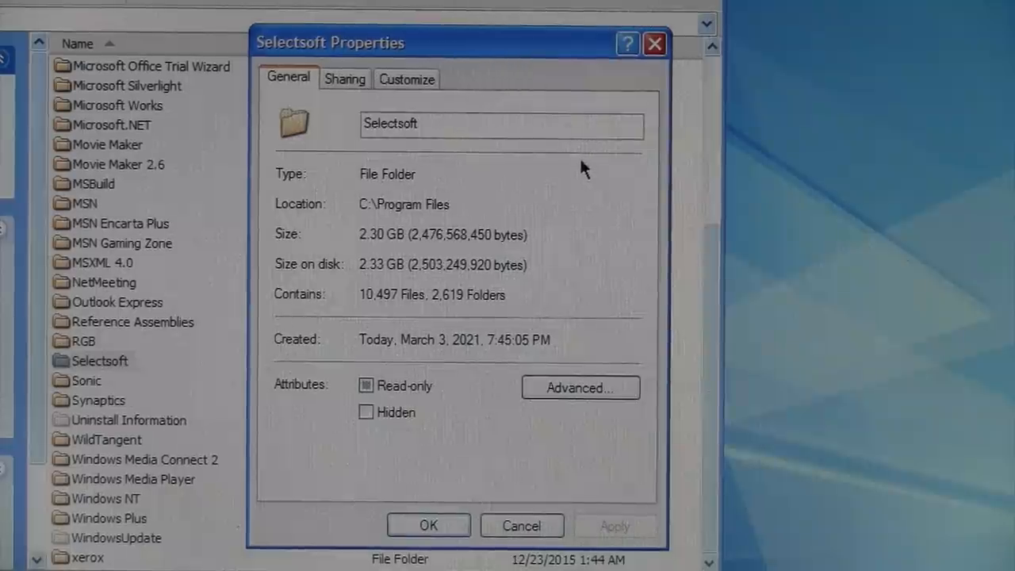
mouse_move(577, 165)
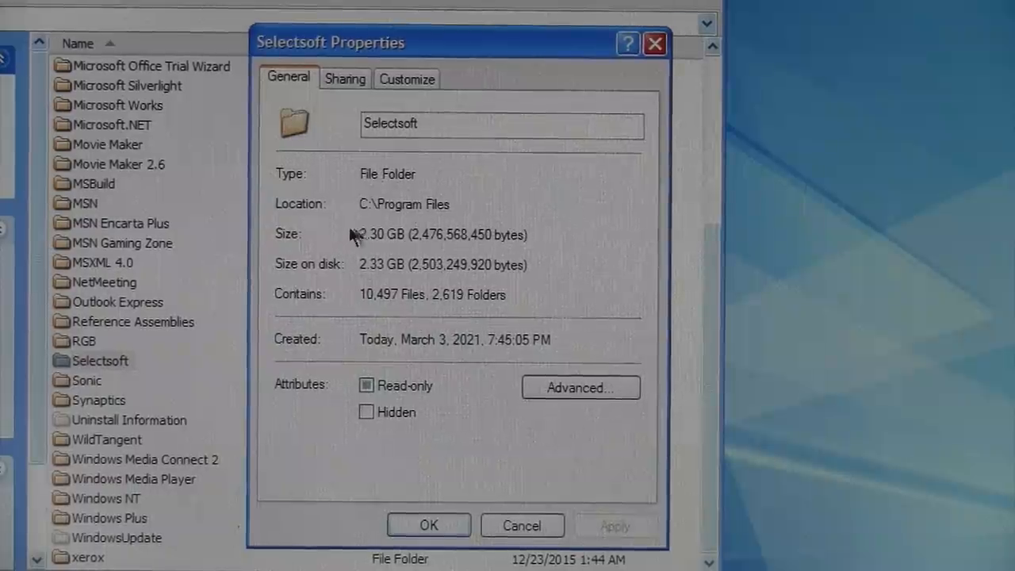
mouse_move(266, 194)
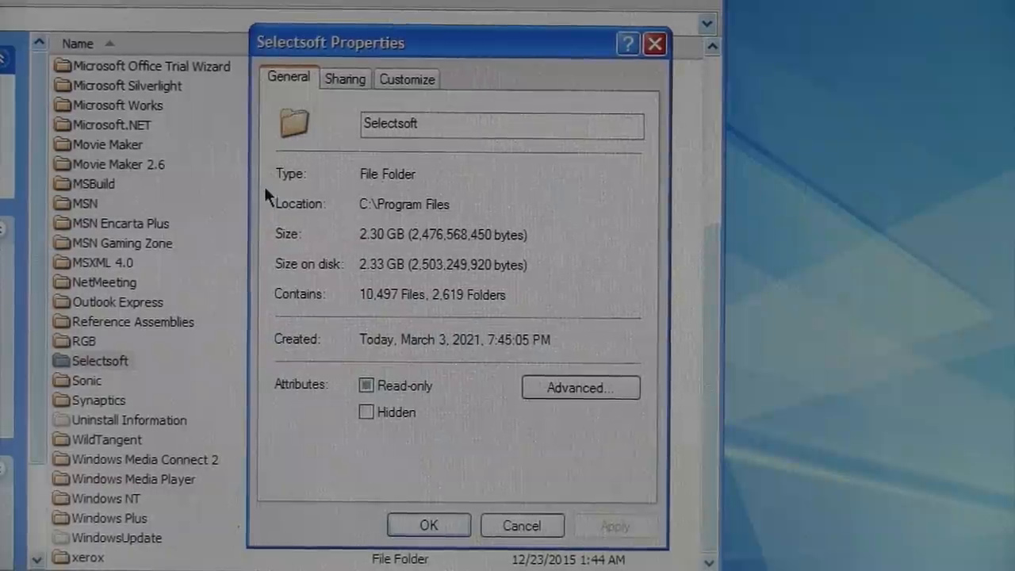
mouse_move(362, 203)
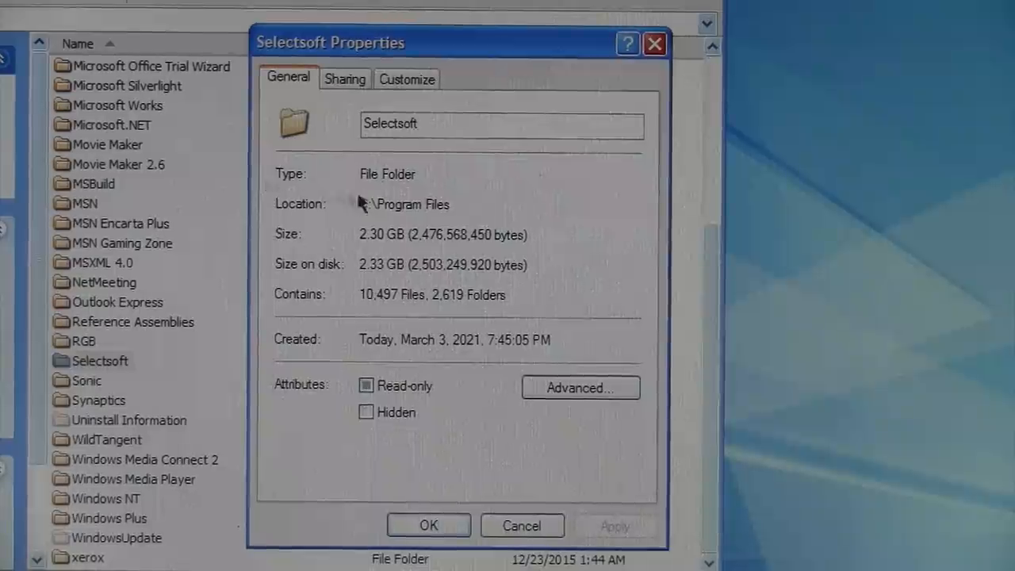
mouse_move(418, 326)
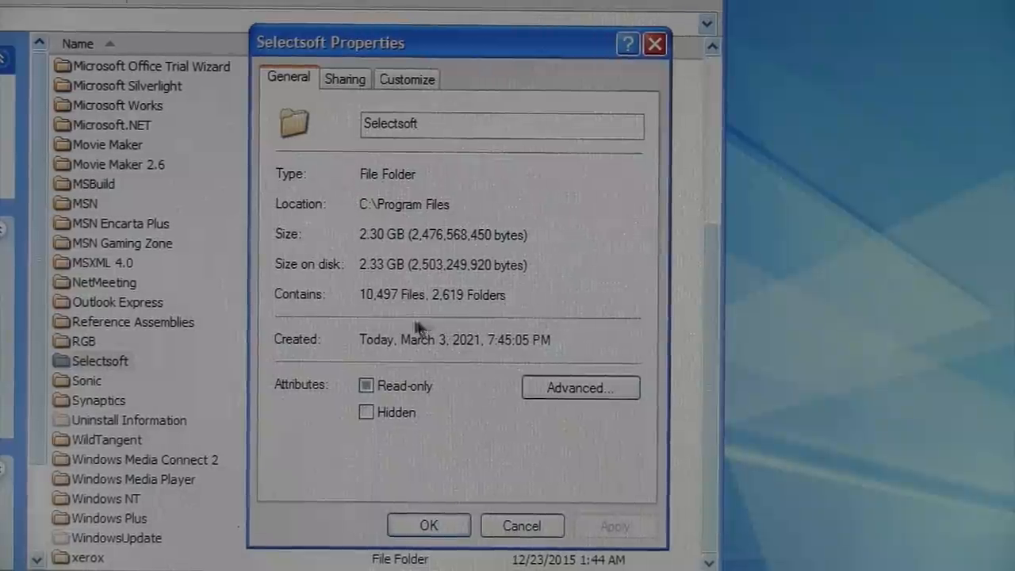
mouse_move(437, 317)
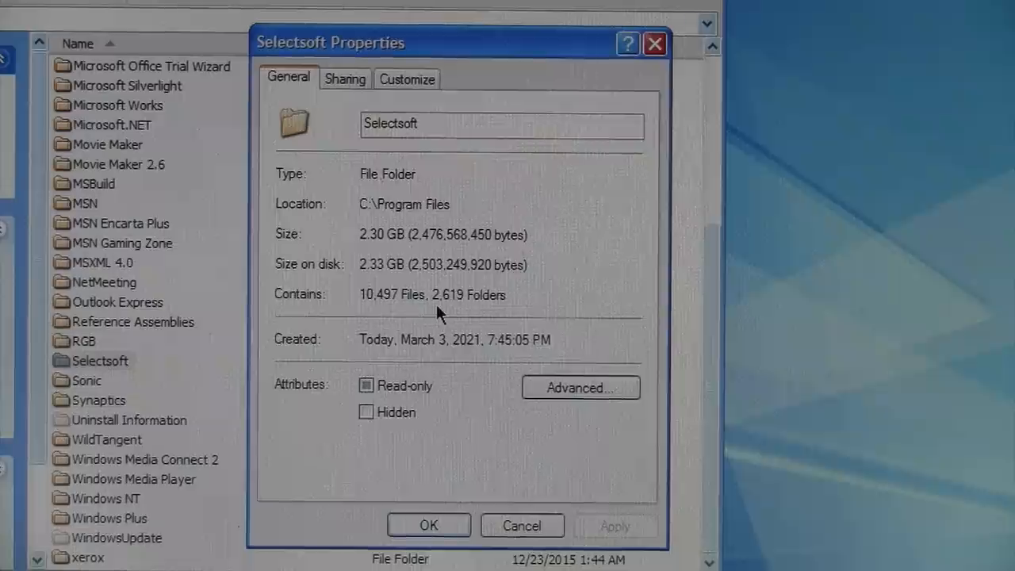